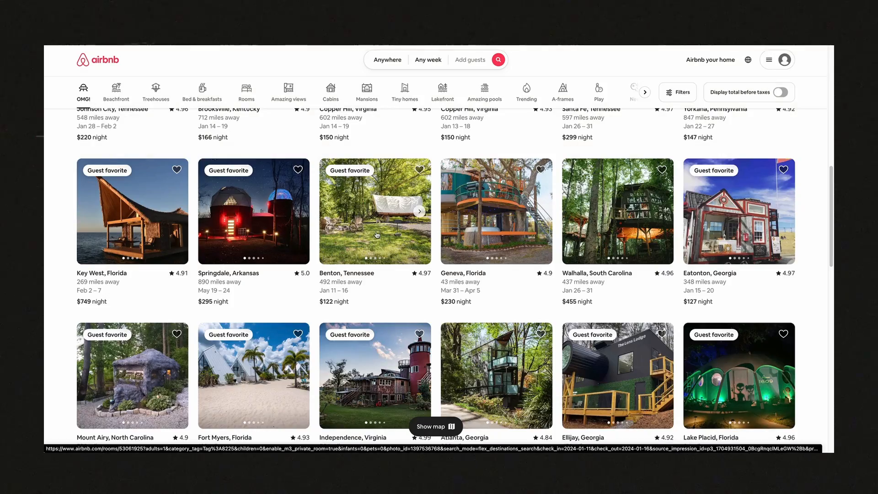
Step: Open the Benton, Tennessee covered-wagon listing and bring its $122/night booking panel into view
{"action": "left_click", "coordinate": [374, 211]}
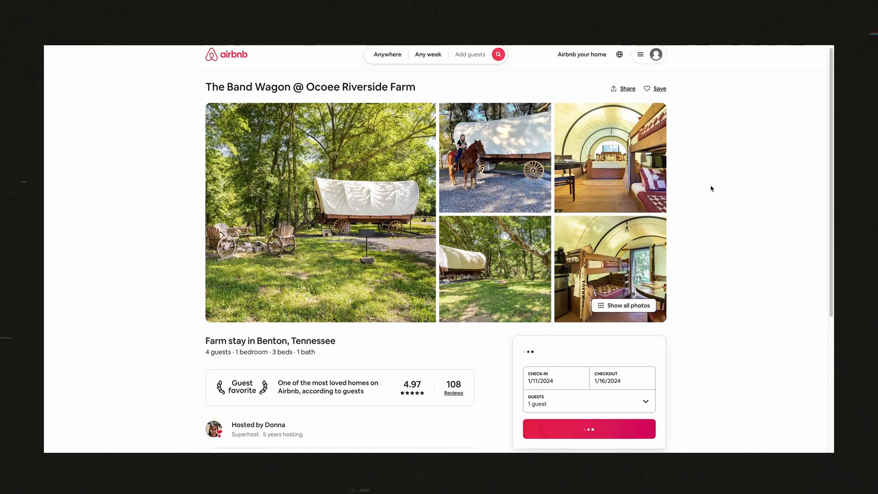
{"action": "scroll", "scroll_direction": "down", "scroll_amount": 3}
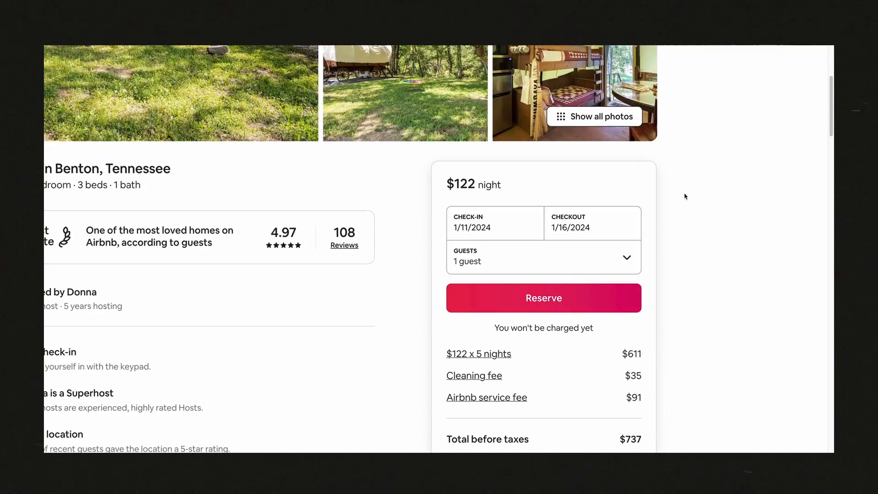
{"action": "scroll", "scroll_direction": "down", "scroll_amount": 3}
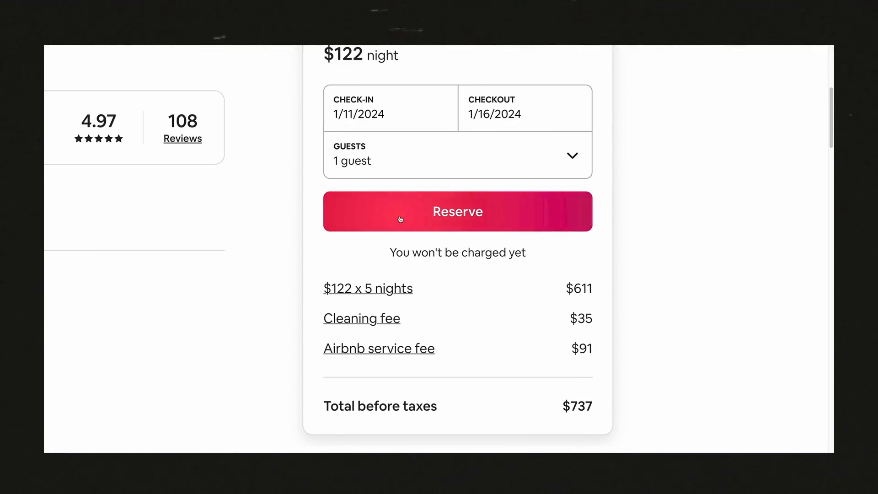